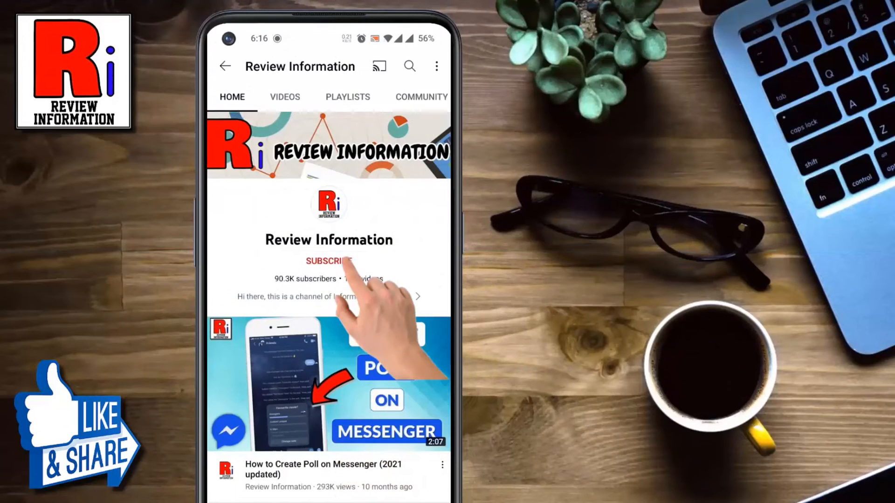
# Step: Leave YouTube and launch LinkedIn from the app drawer
pyautogui.click(328, 261)
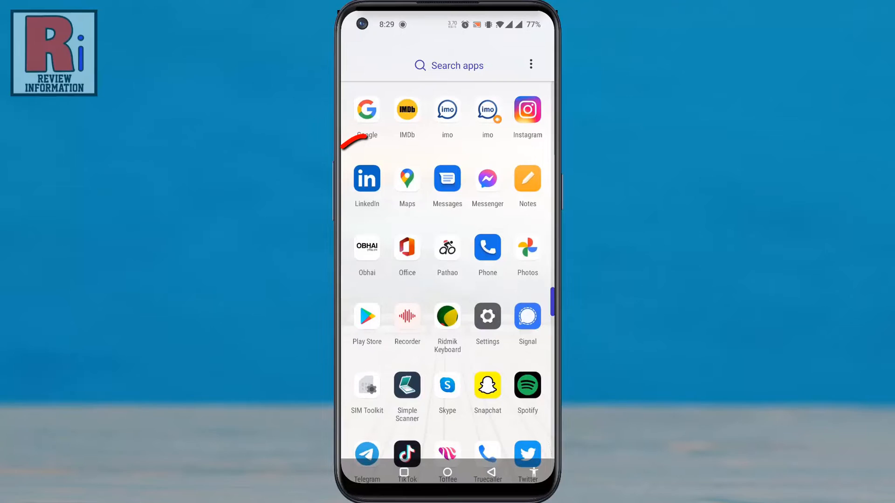
pyautogui.click(367, 174)
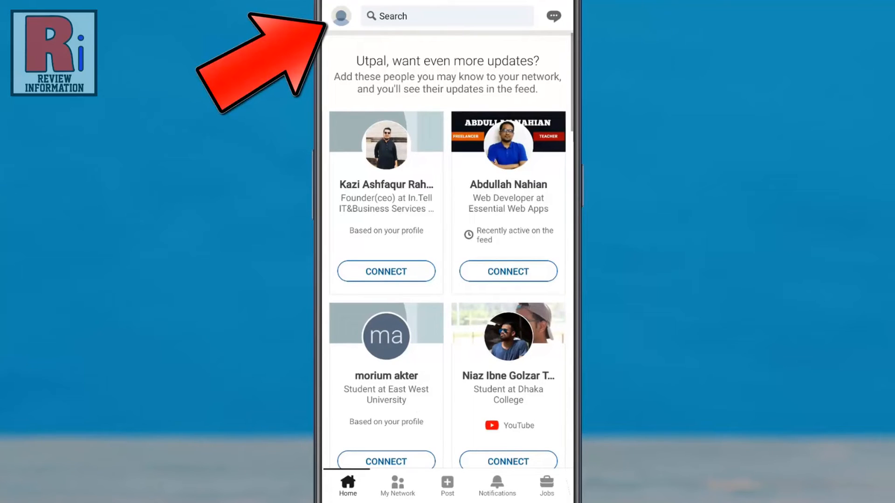
# Step: Reach LinkedIn Settings through the profile side panel
pyautogui.click(341, 16)
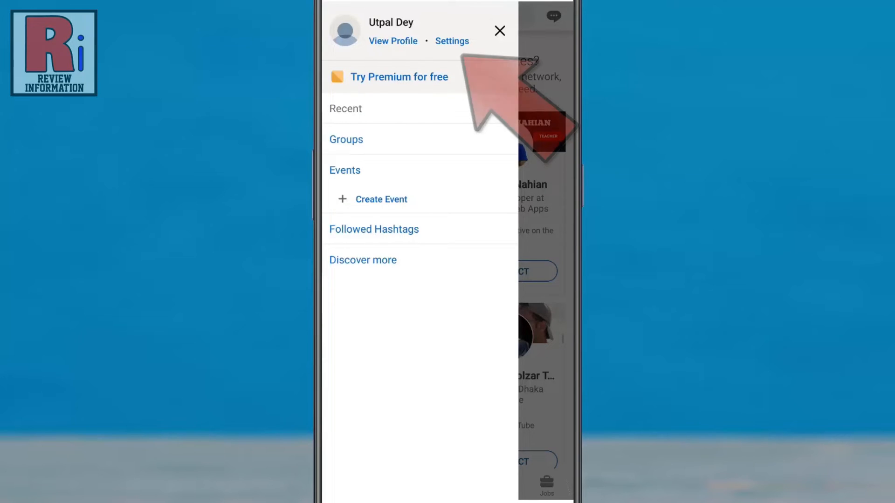
pyautogui.click(451, 41)
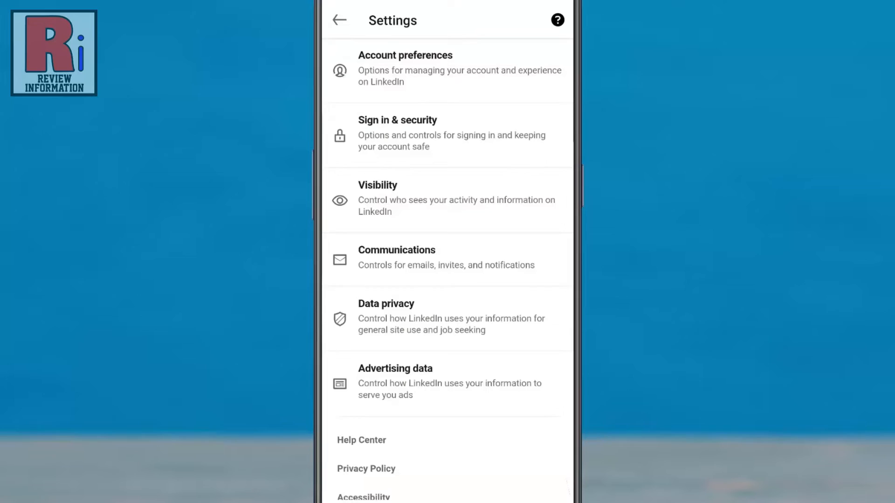
# Step: Go to Sign in & security and then the App lock screen
pyautogui.click(447, 133)
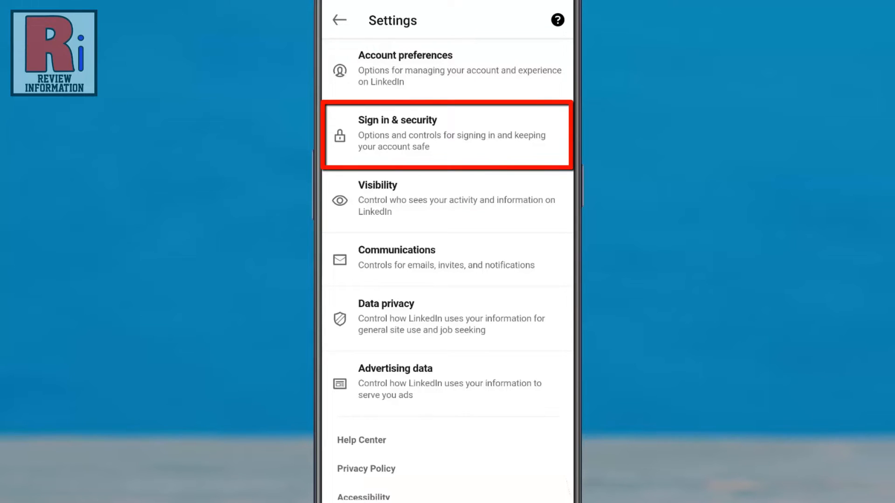
pyautogui.click(447, 135)
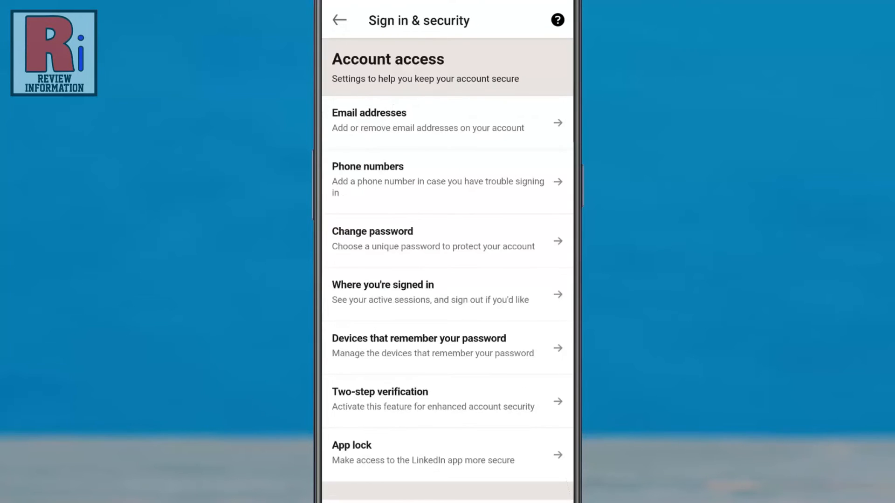
pyautogui.click(448, 453)
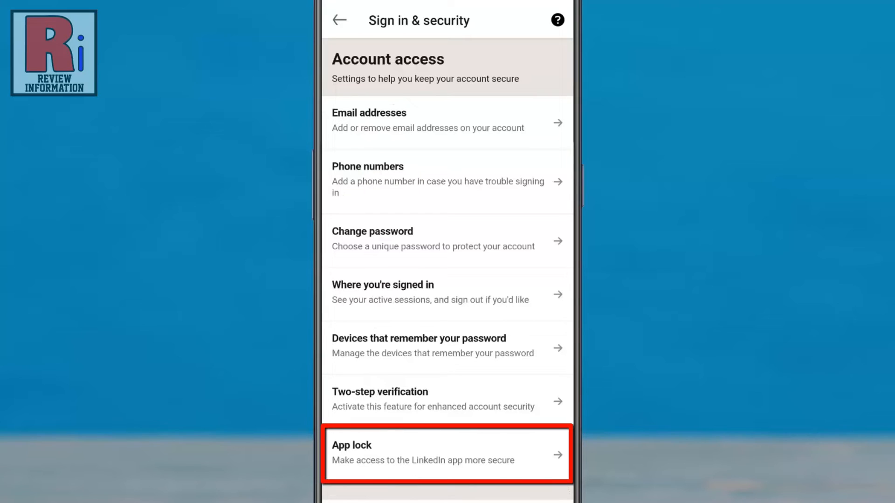
pyautogui.click(447, 453)
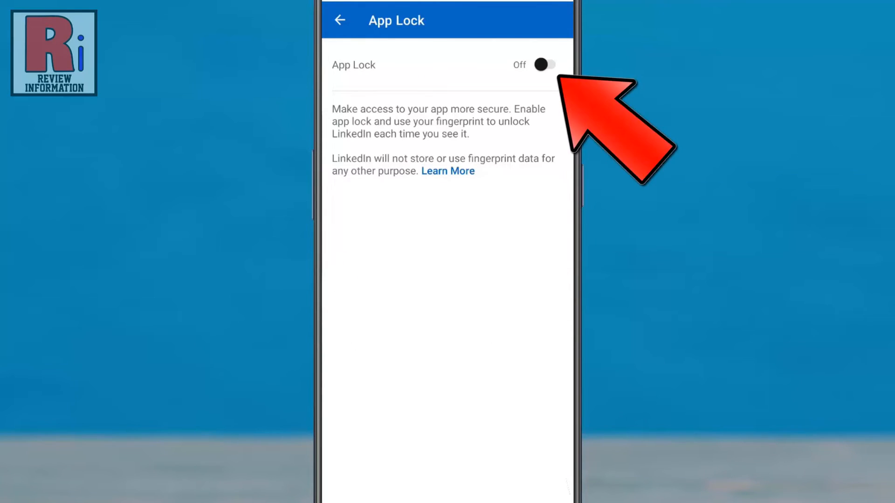
# Step: Switch App Lock on with Immediately locking, then return home and bring up the app drawer
pyautogui.click(546, 64)
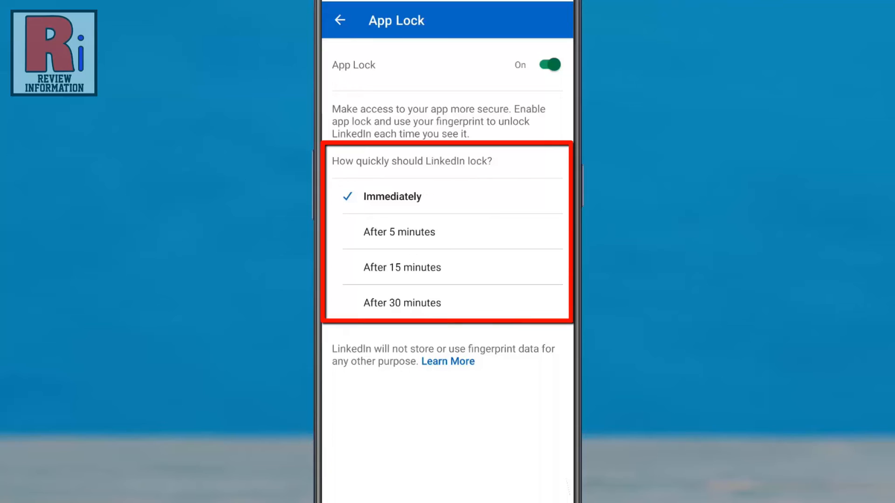
pyautogui.click(339, 19)
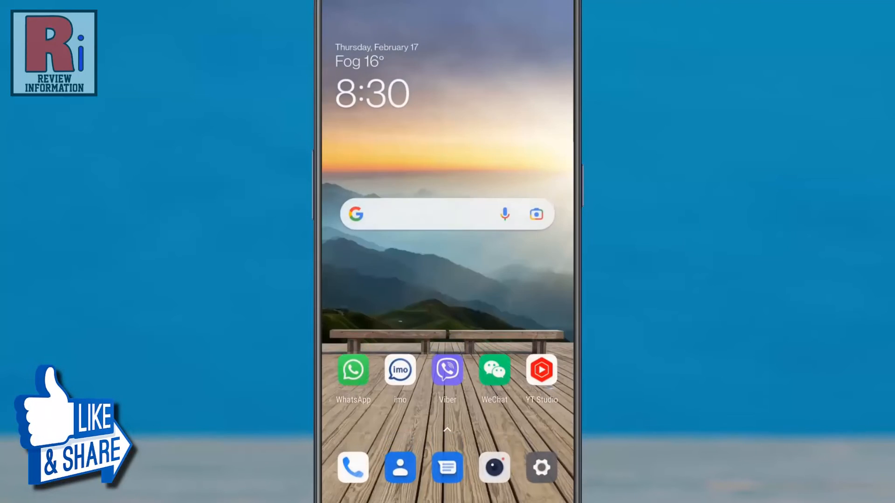
pyautogui.scroll(3)
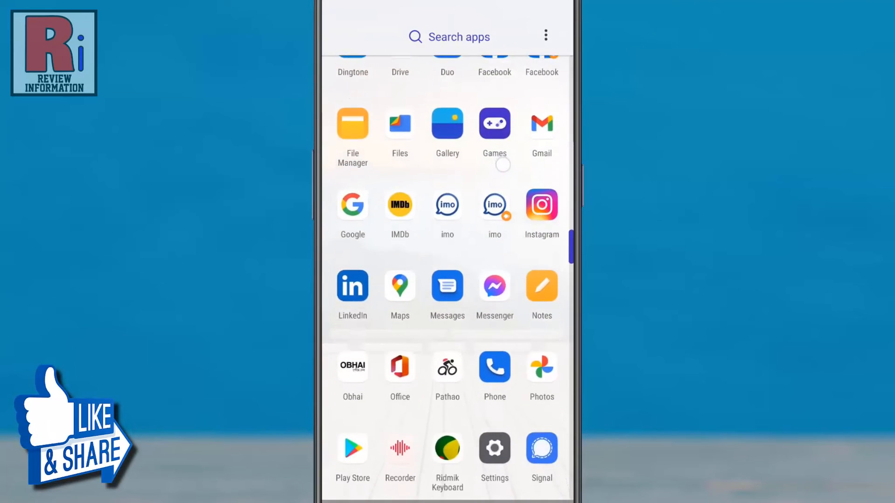